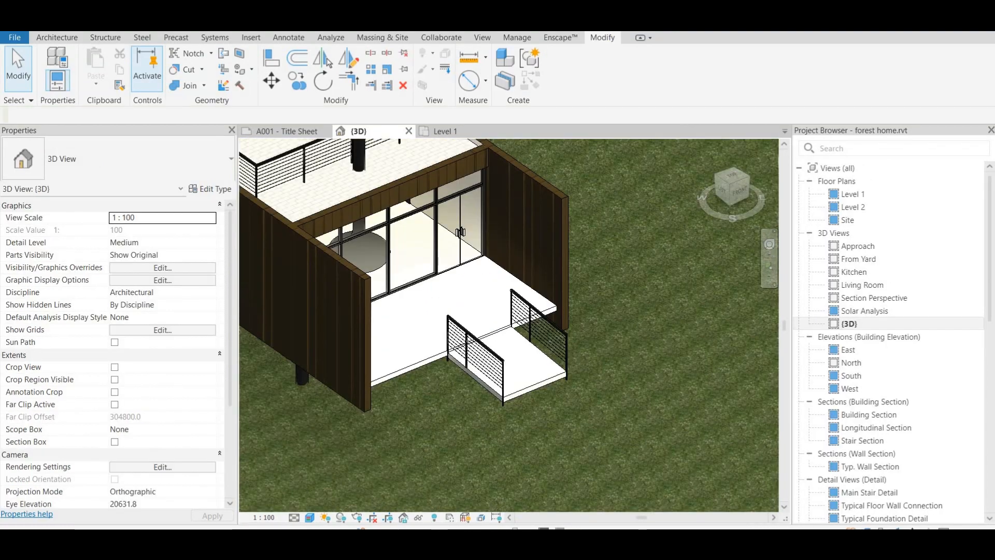
Select the ramp and briefly review its type properties
{"action": "left_click", "coordinate": [502, 356]}
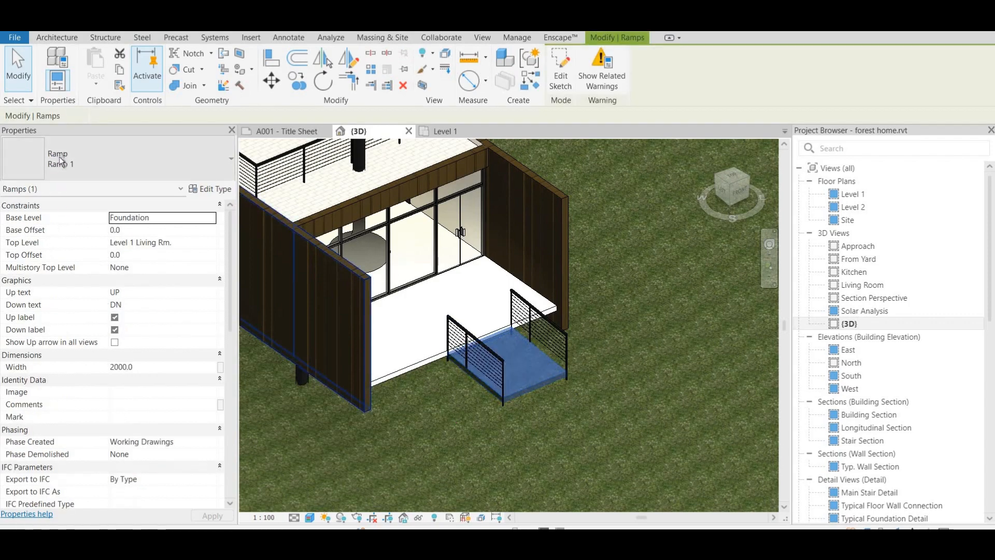
{"action": "mouse_move", "coordinate": [60, 158]}
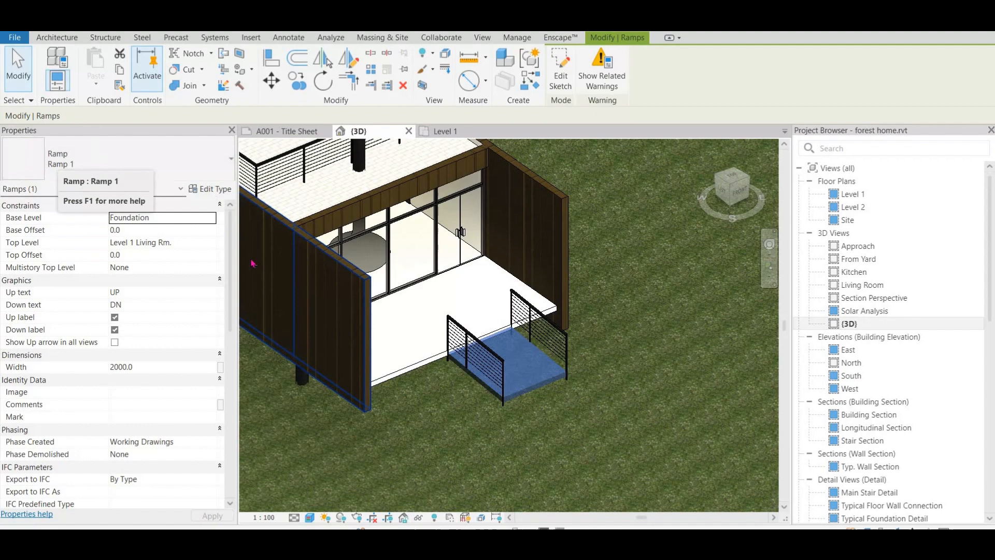
{"action": "left_click", "coordinate": [216, 189]}
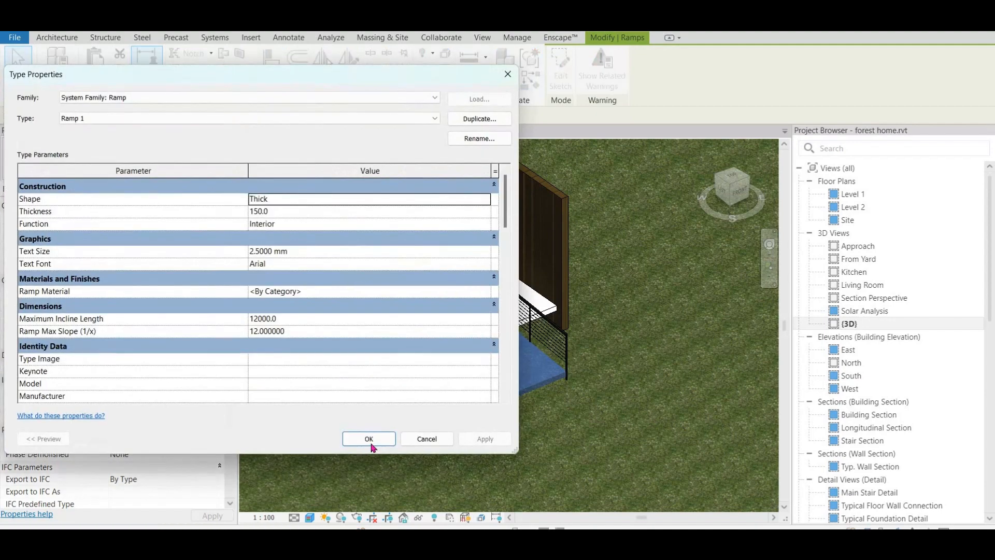
{"action": "left_click", "coordinate": [369, 438]}
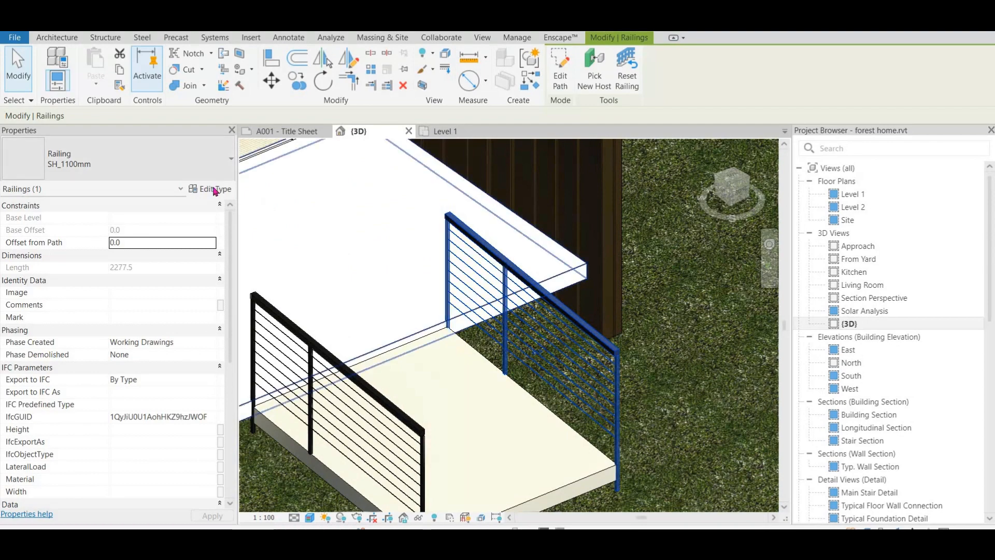
Duplicate the SH_1100mm railing type as 'solid type wall'
{"action": "left_click", "coordinate": [215, 189]}
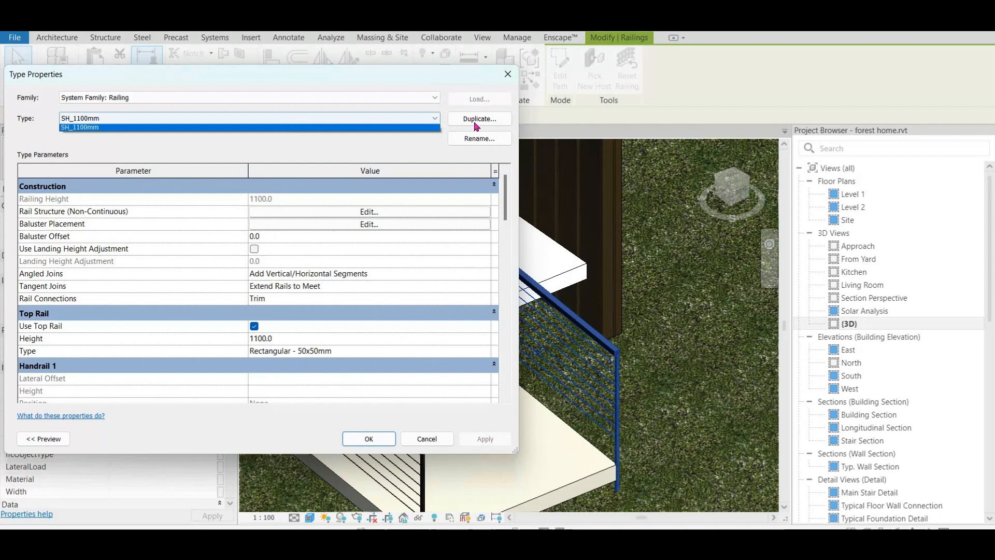
{"action": "left_click", "coordinate": [478, 119]}
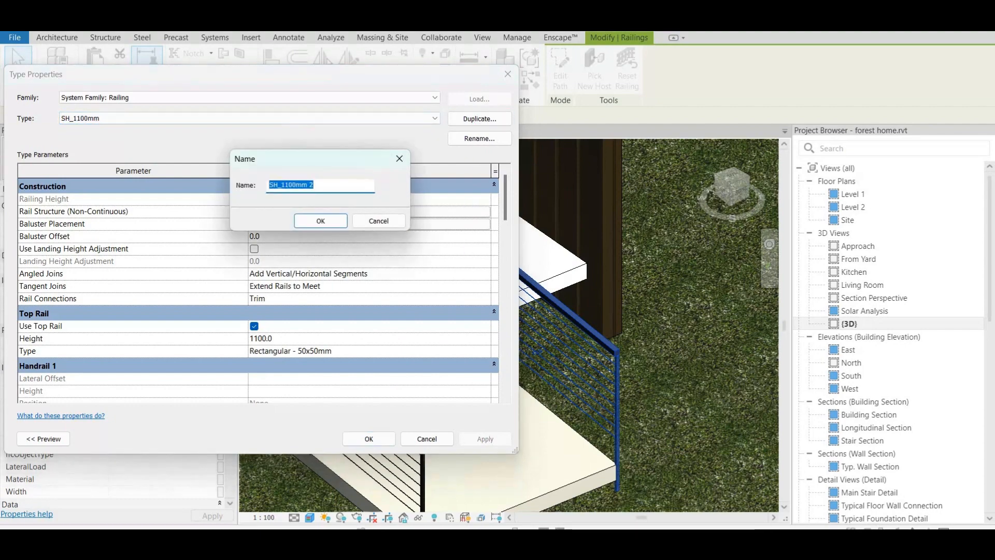
{"action": "type", "text": "solid type w"}
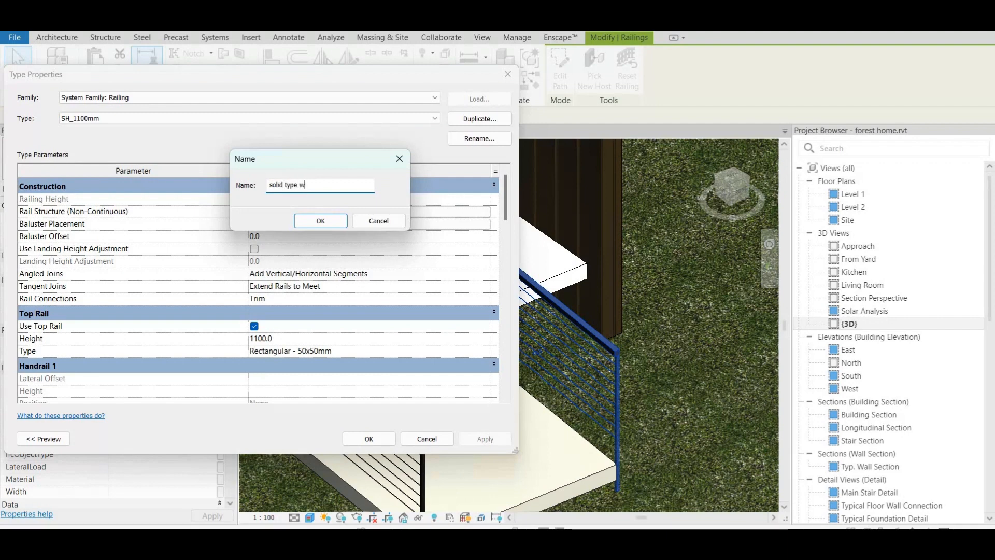
{"action": "left_click", "coordinate": [320, 221]}
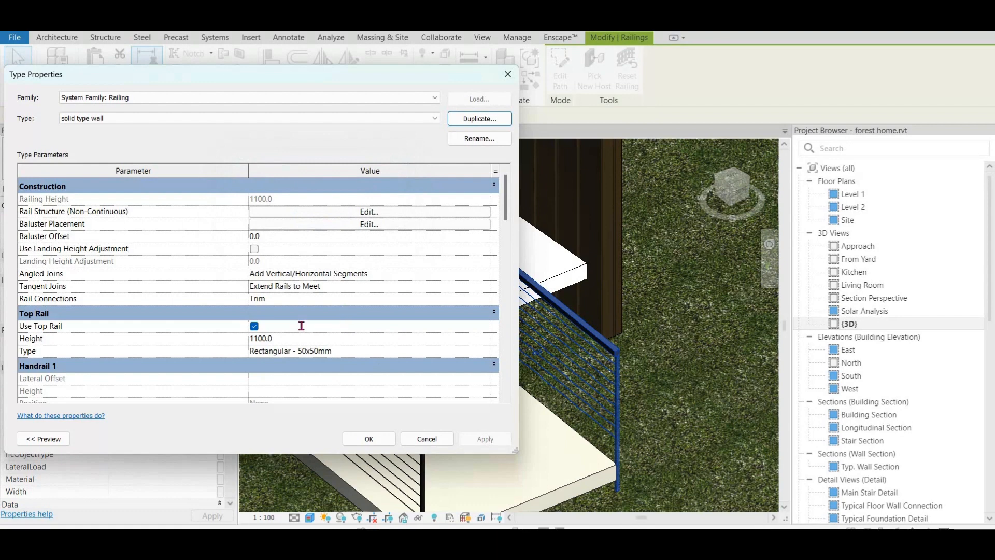
{"action": "scroll", "scroll_direction": "down", "scroll_amount": 3}
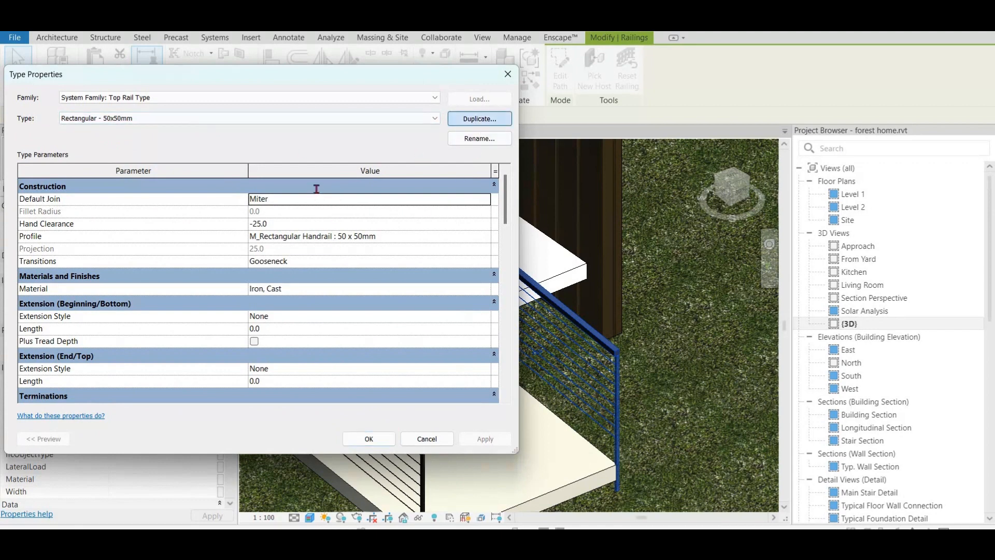
Duplicate the 50x50mm top rail as 'Rectangular - 1100x50mm' and use it for the railing
{"action": "left_click", "coordinate": [479, 119]}
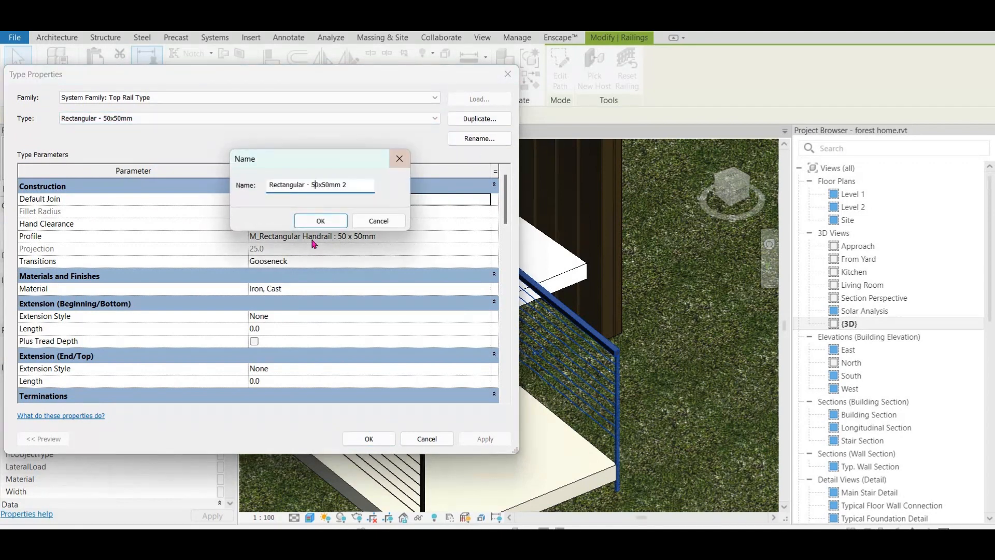
{"action": "type", "text": "110"}
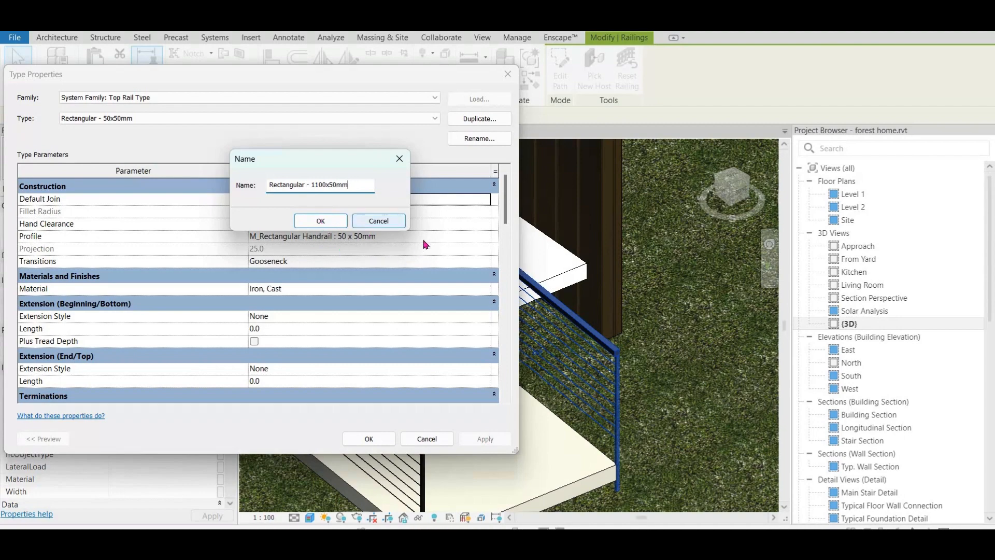
{"action": "left_click", "coordinate": [319, 221]}
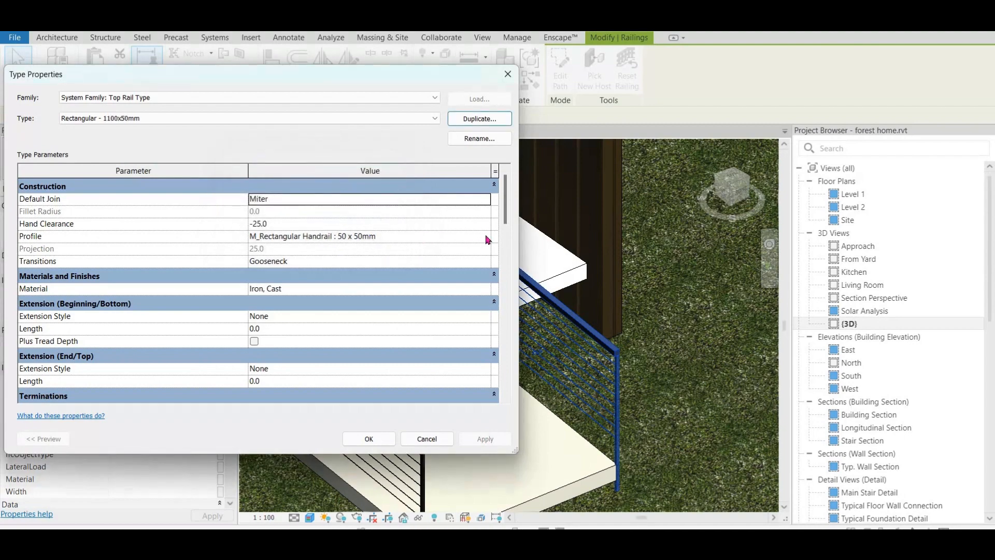
{"action": "left_click", "coordinate": [371, 237]}
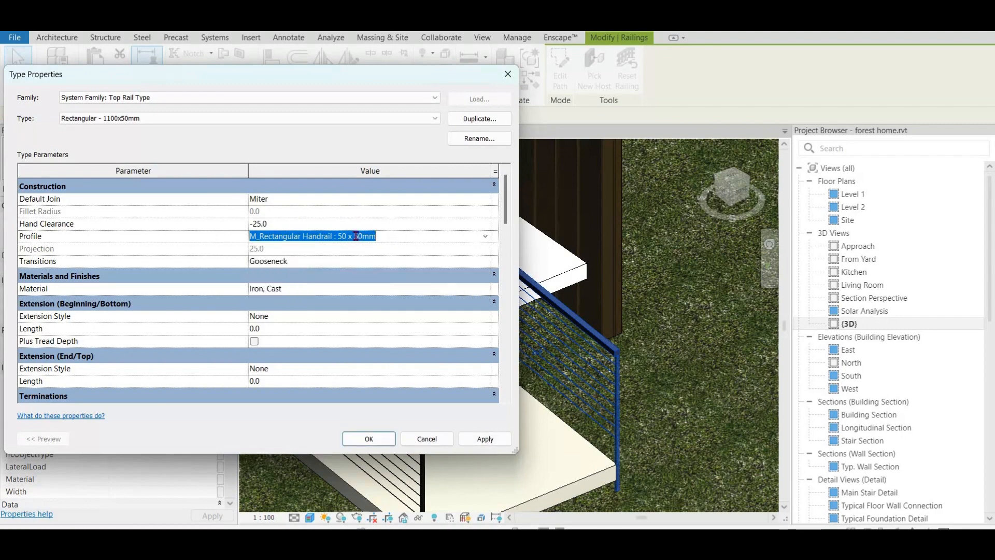
{"action": "left_click", "coordinate": [305, 235]}
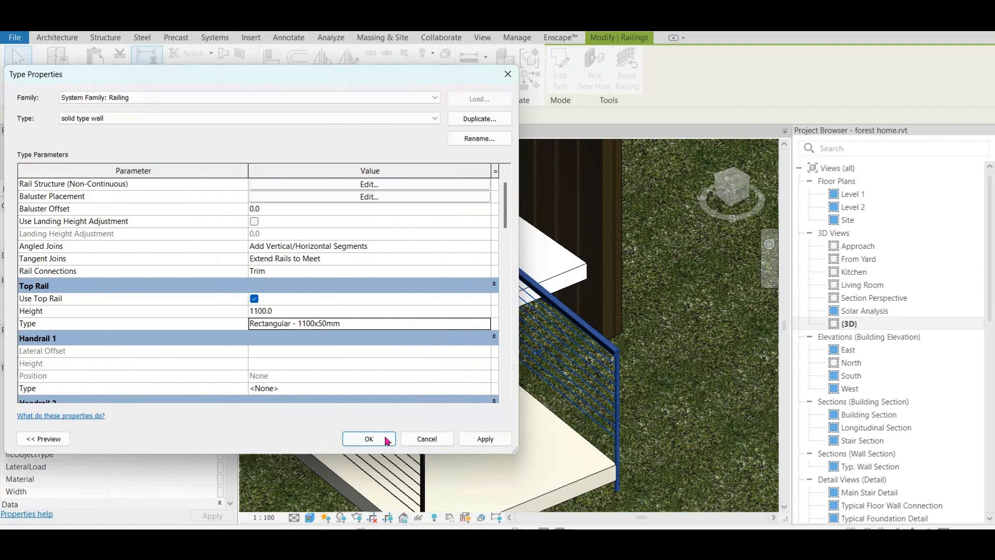
{"action": "left_click", "coordinate": [368, 439]}
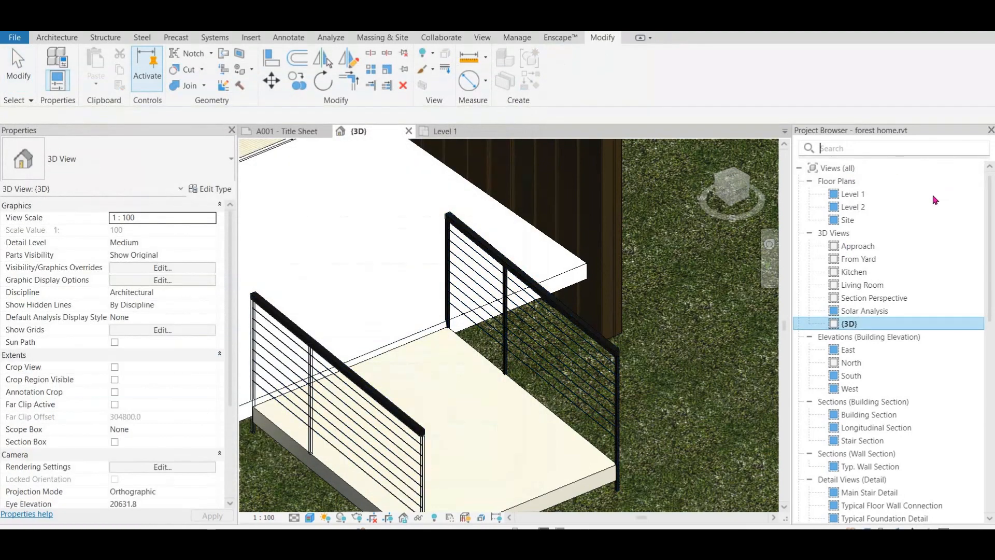
Find 'M_Rectangular Handrail : 50 x 50' in the Project Browser and edit that profile
{"action": "type", "text": "M_Rectangular Handrail : 50 x 50"}
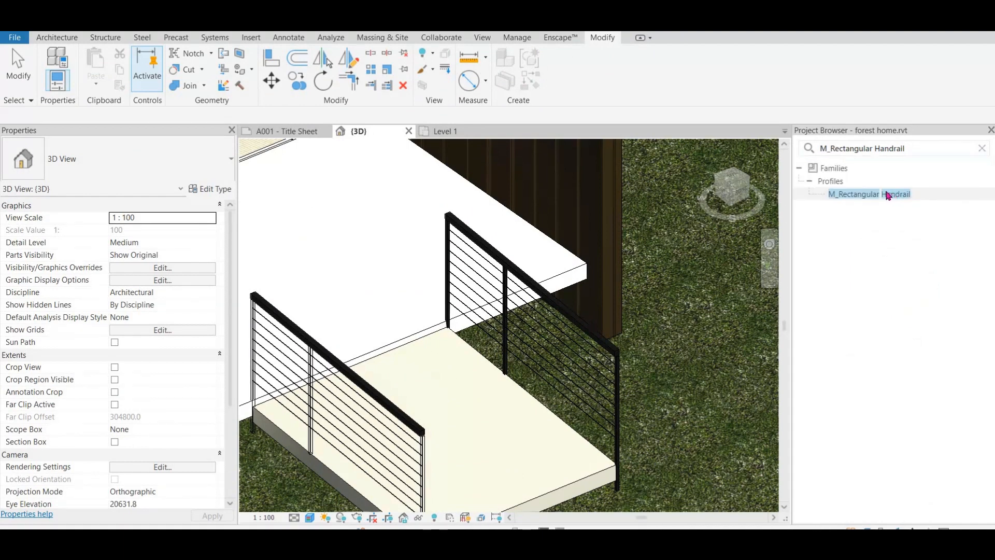
{"action": "left_click", "coordinate": [870, 193]}
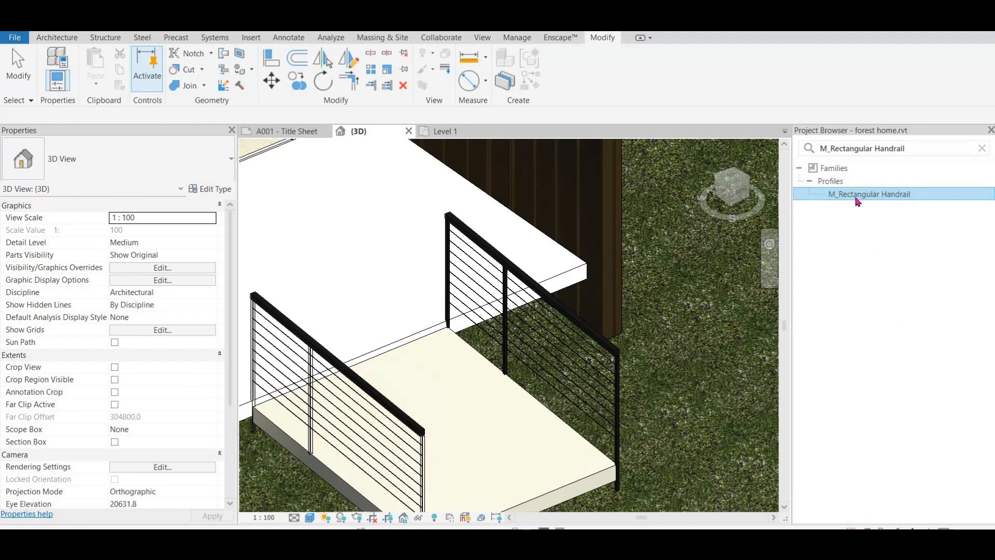
{"action": "right_click", "coordinate": [869, 195]}
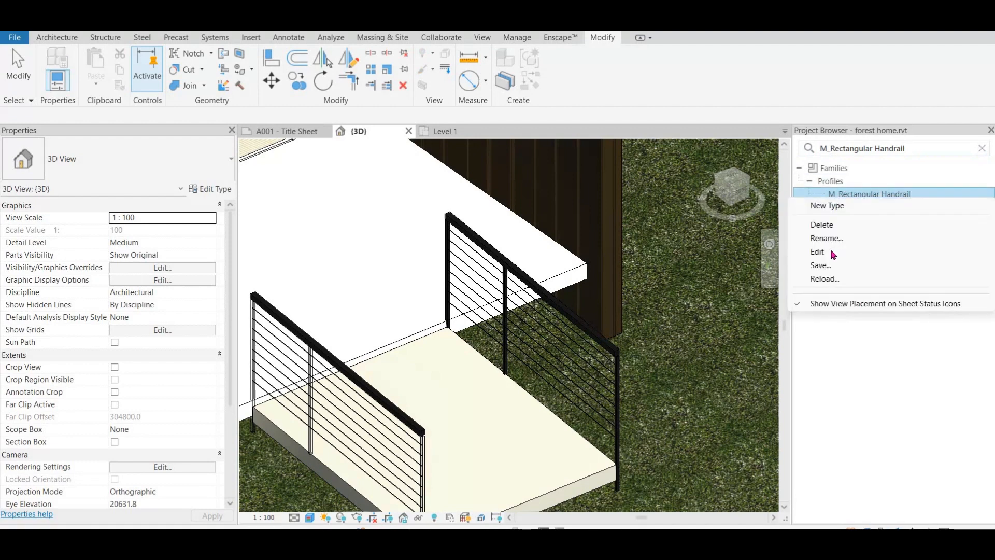
{"action": "mouse_move", "coordinate": [833, 254]}
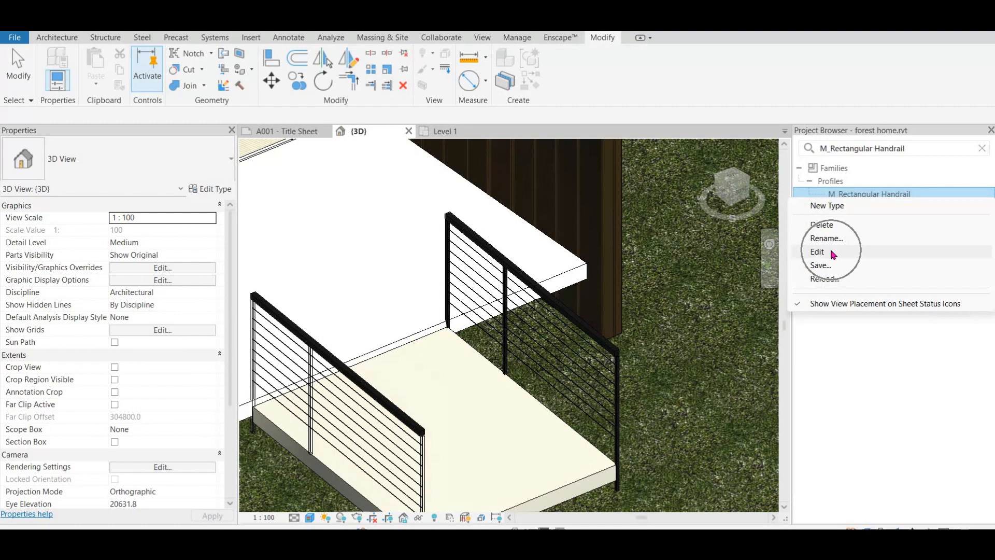
{"action": "left_click", "coordinate": [817, 252]}
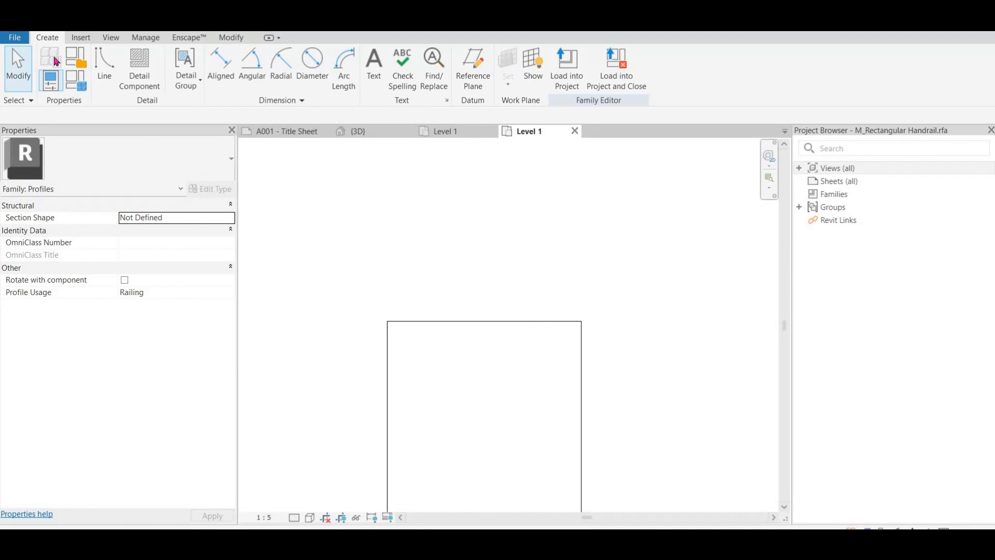
{"action": "mouse_move", "coordinate": [436, 328]}
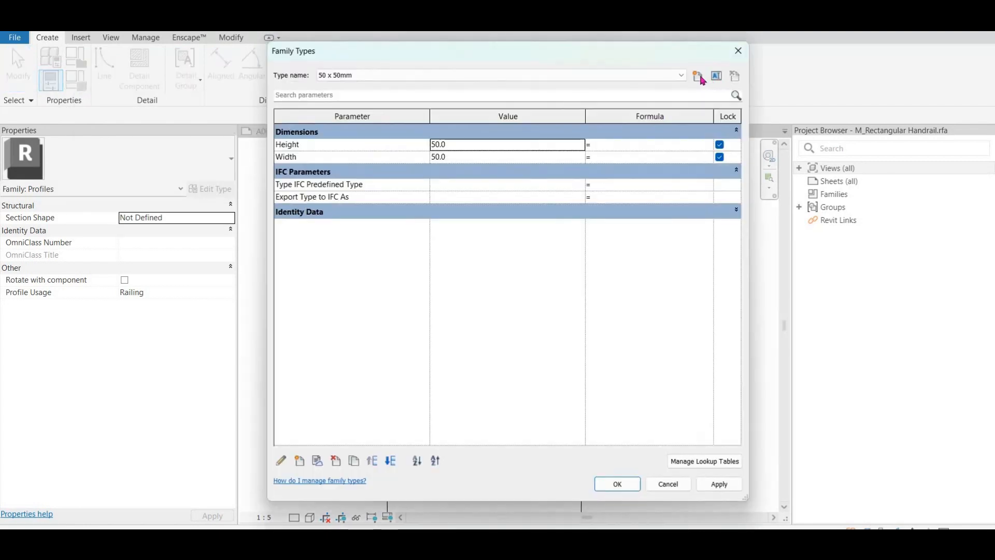
Create a '1100x50mm' profile type with Height 1100 and Width 50
{"action": "left_click", "coordinate": [696, 76]}
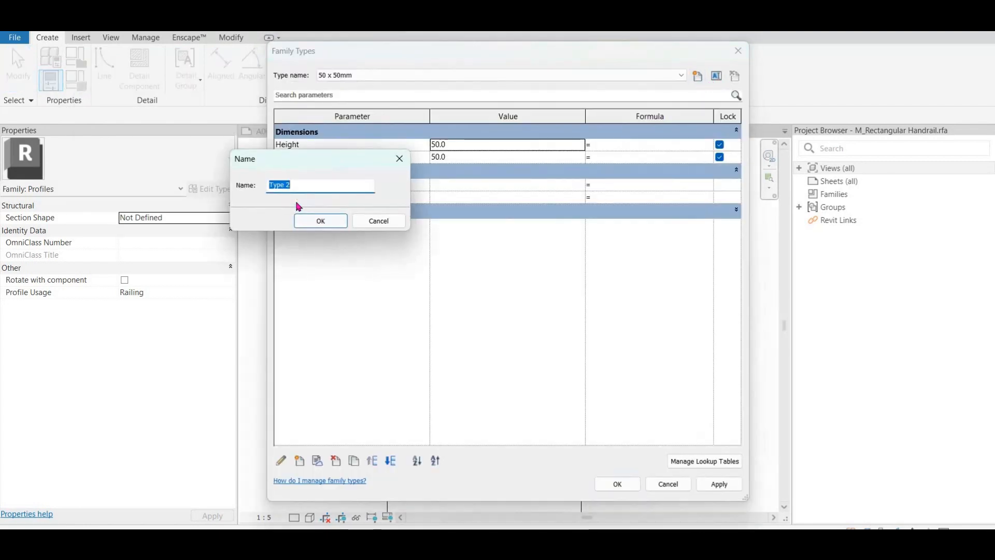
{"action": "type", "text": "1100x"}
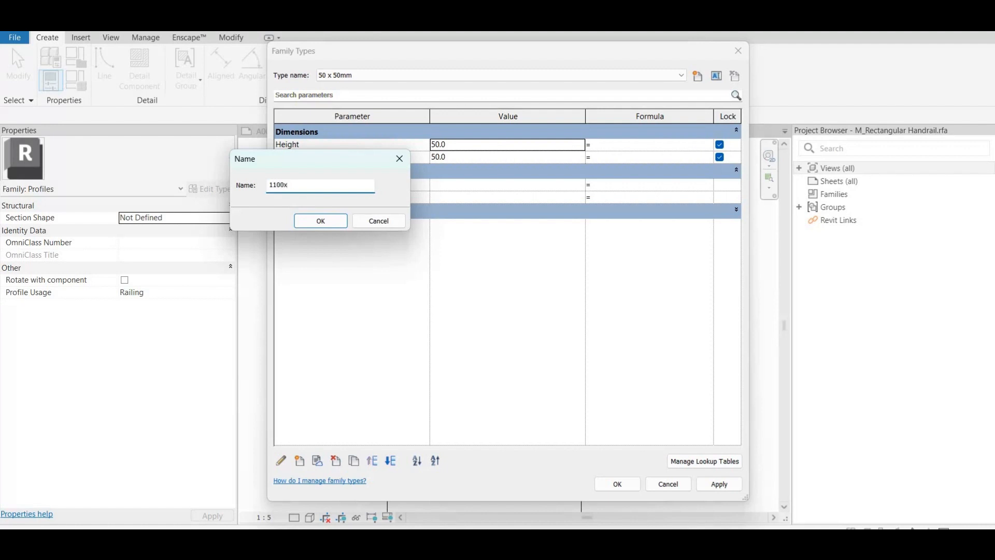
{"action": "left_click", "coordinate": [320, 221]}
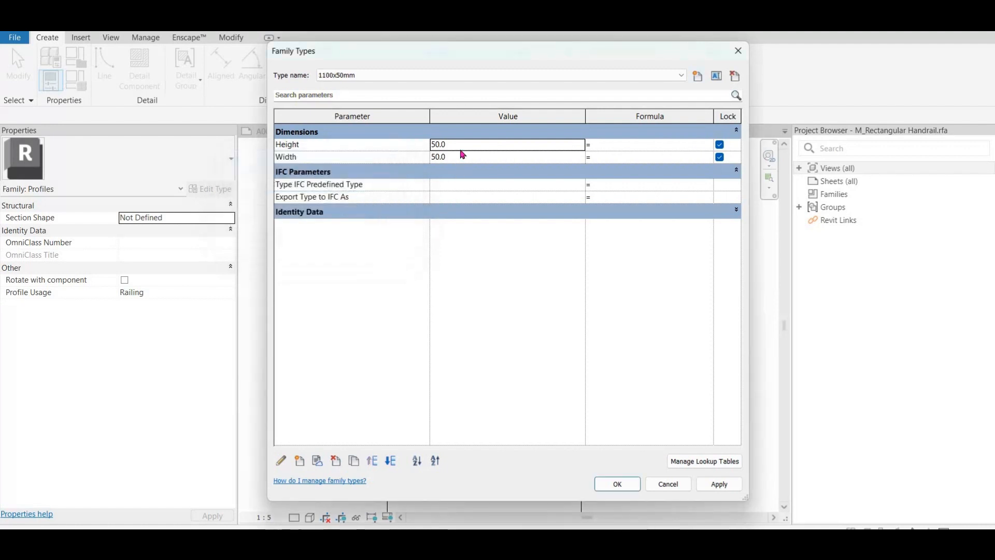
{"action": "type", "text": "1"}
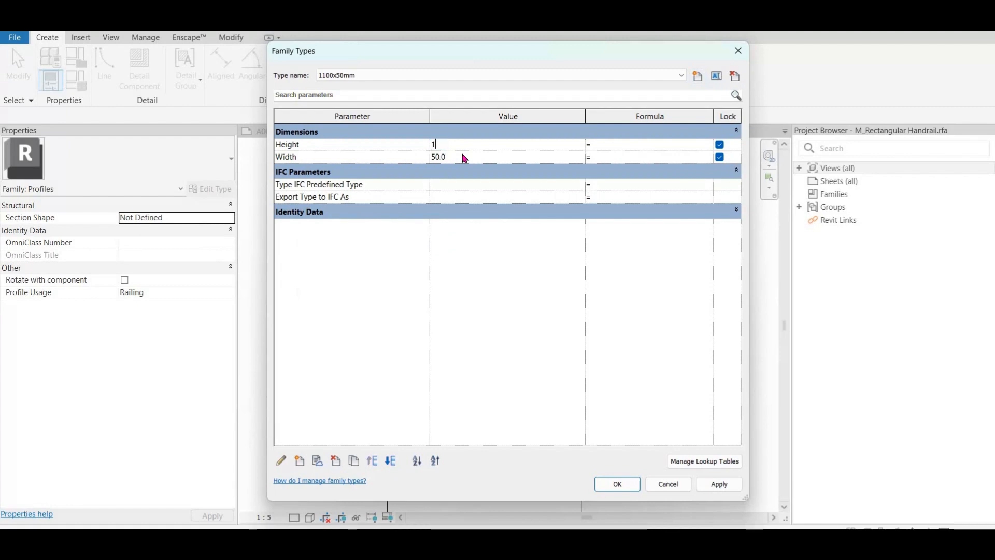
{"action": "type", "text": "100"}
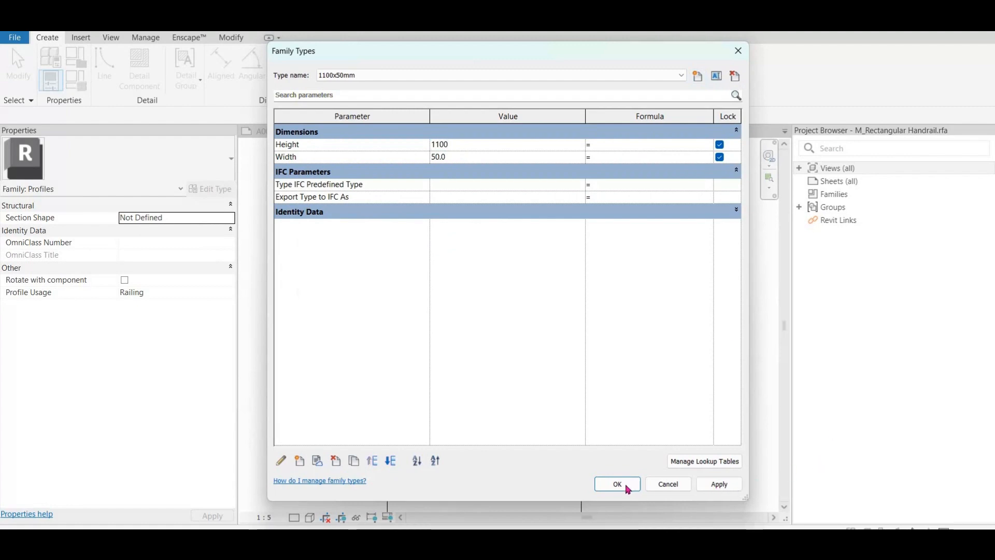
{"action": "left_click", "coordinate": [616, 483]}
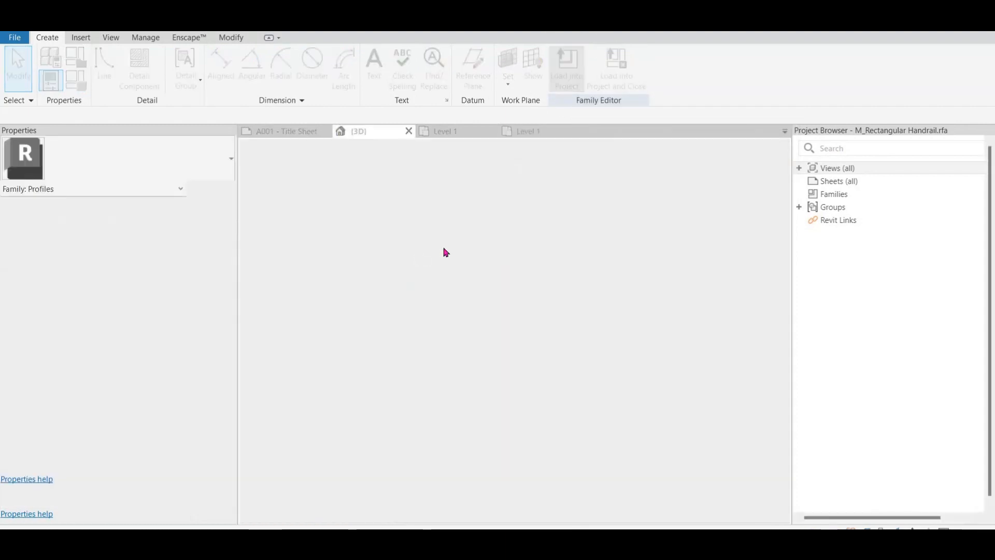
Load the profile into the forest home project, overwrite the existing version, and select the ramp railing
{"action": "left_click", "coordinate": [565, 66]}
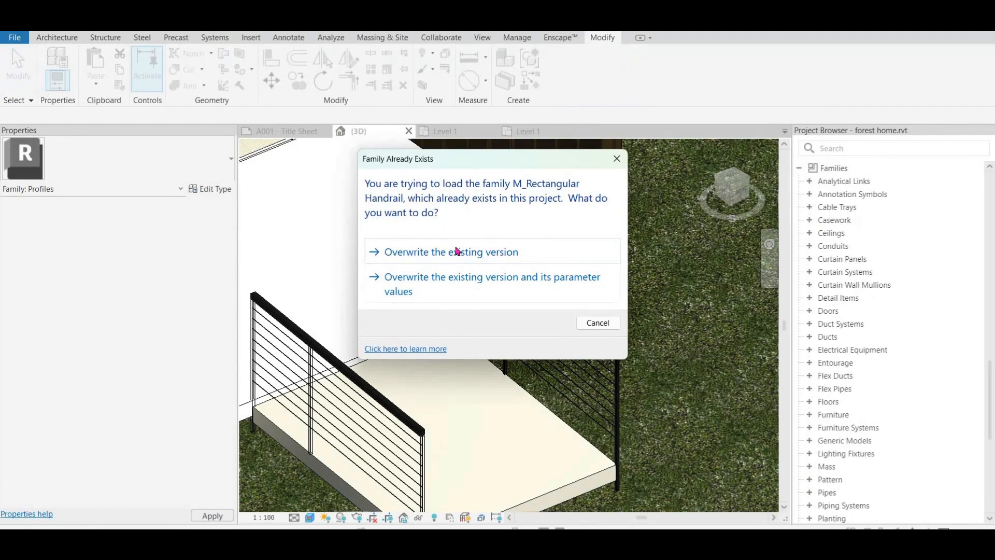
{"action": "left_click", "coordinate": [449, 252]}
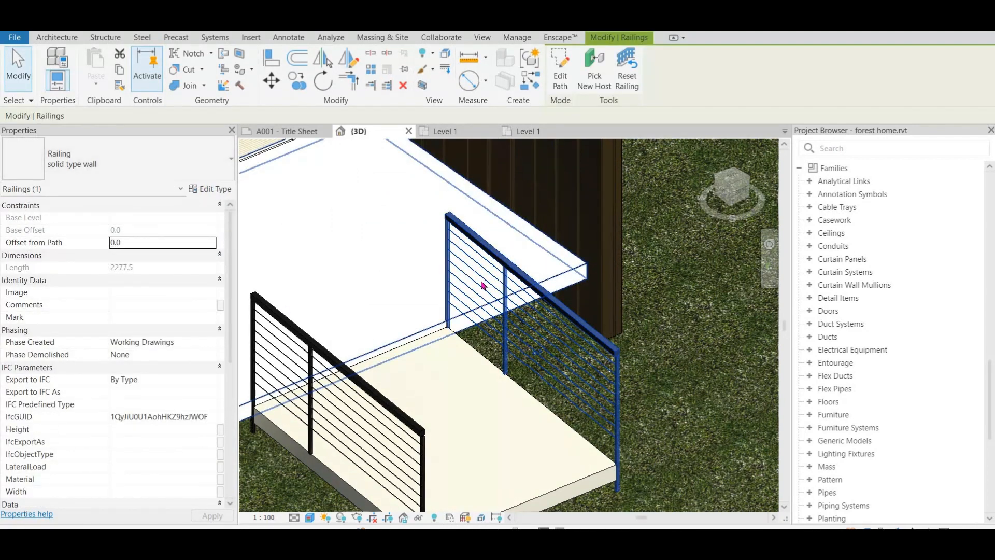
{"action": "left_click", "coordinate": [215, 188]}
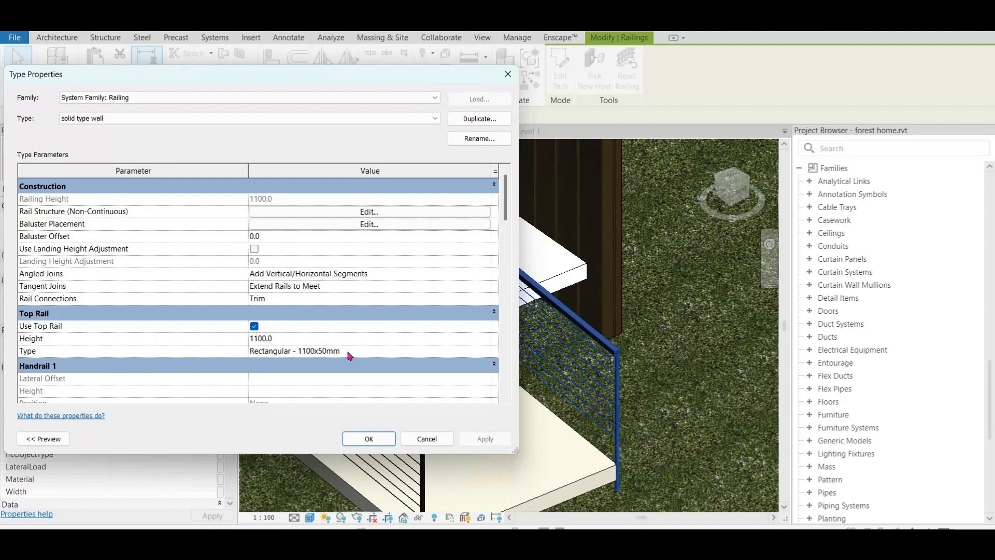
Set the top rail profile to M_Rectangular Handrail : 1100x50mm, accepting the balusters warning
{"action": "left_click", "coordinate": [295, 351]}
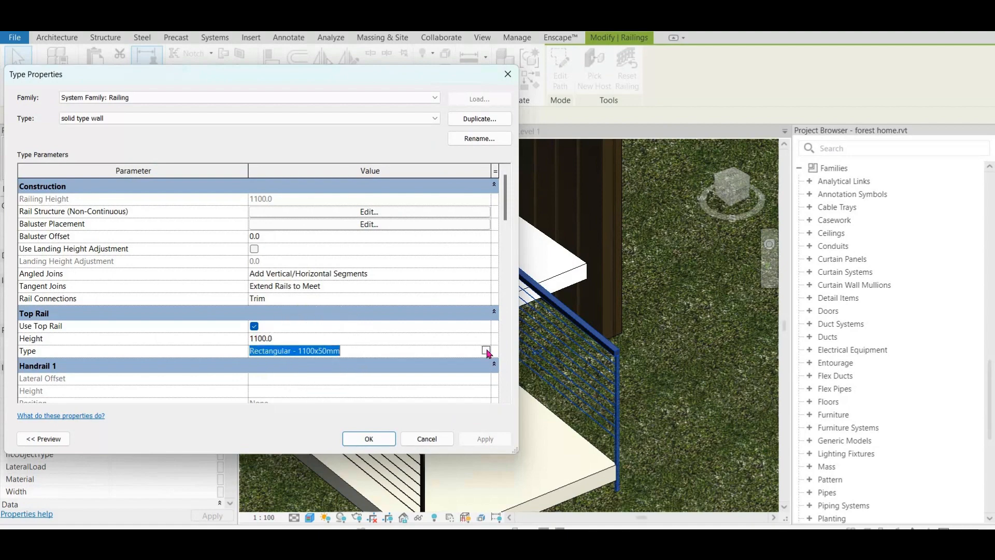
{"action": "left_click", "coordinate": [487, 351]}
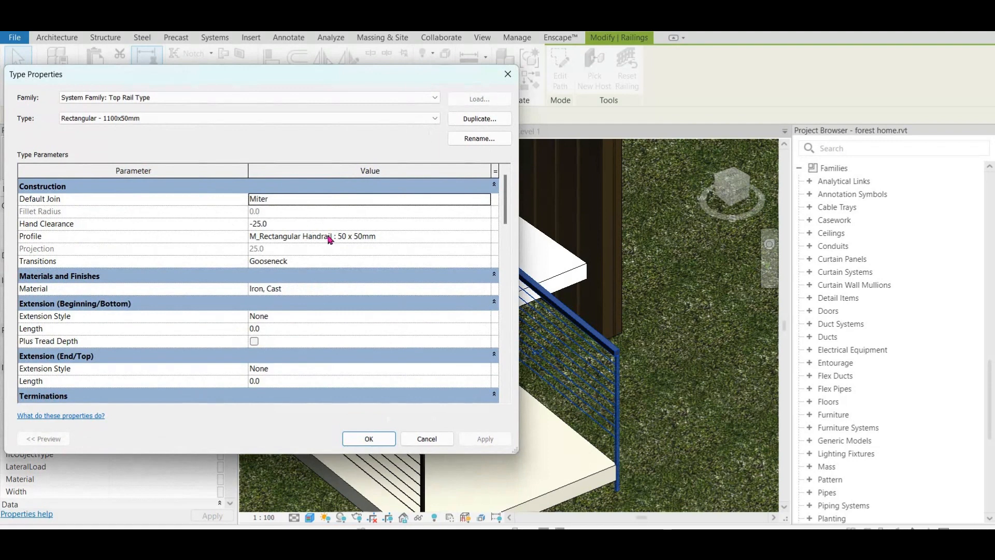
{"action": "left_click", "coordinate": [368, 236]}
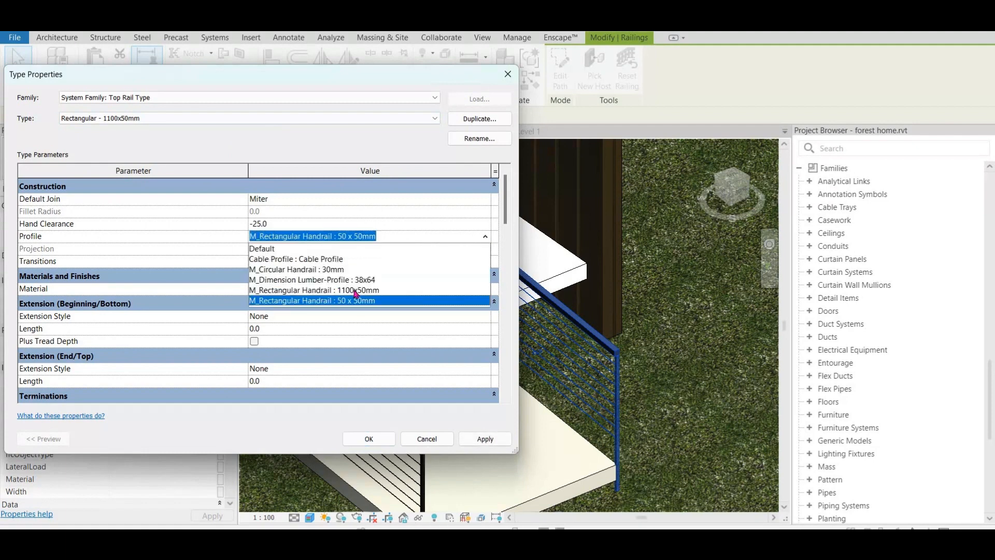
{"action": "left_click", "coordinate": [313, 291]}
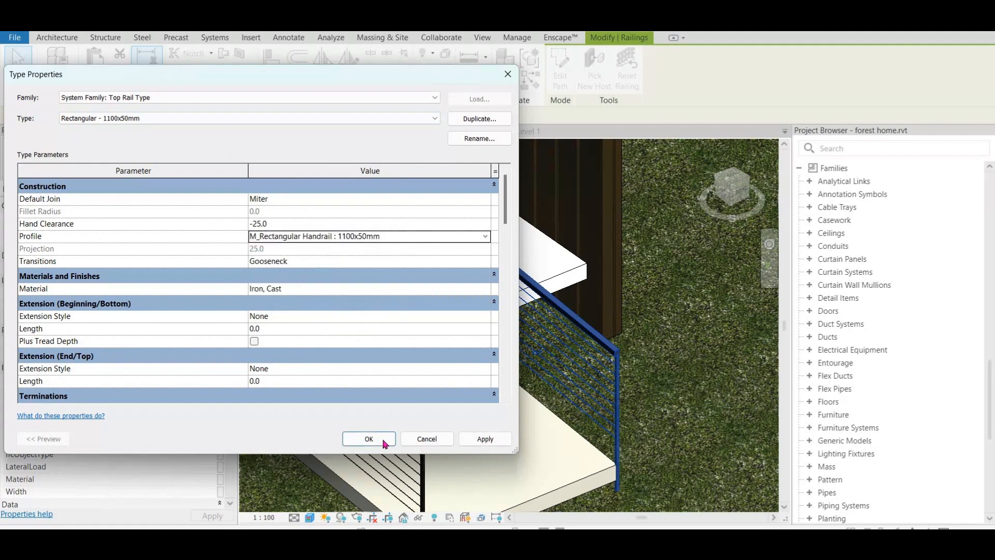
{"action": "left_click", "coordinate": [368, 439]}
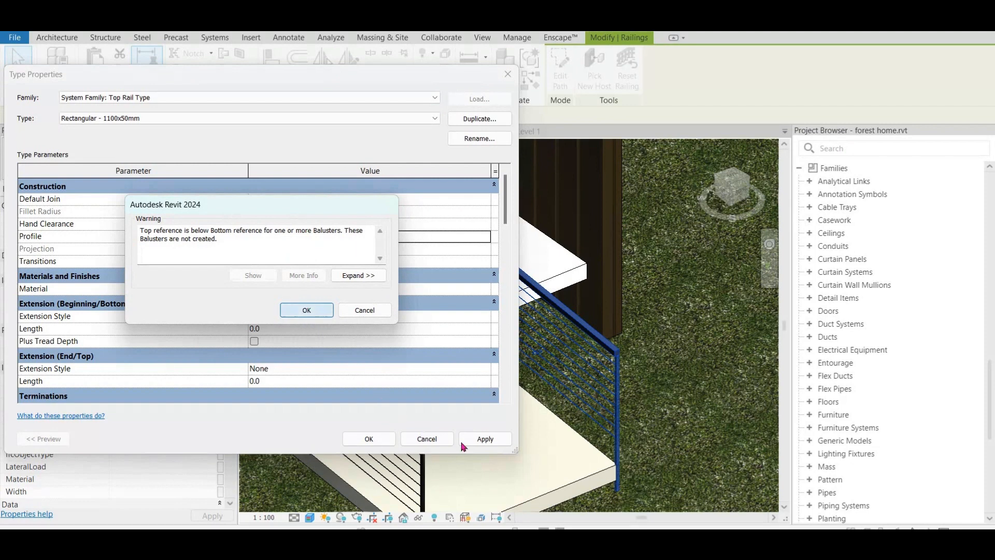
{"action": "left_click", "coordinate": [306, 311]}
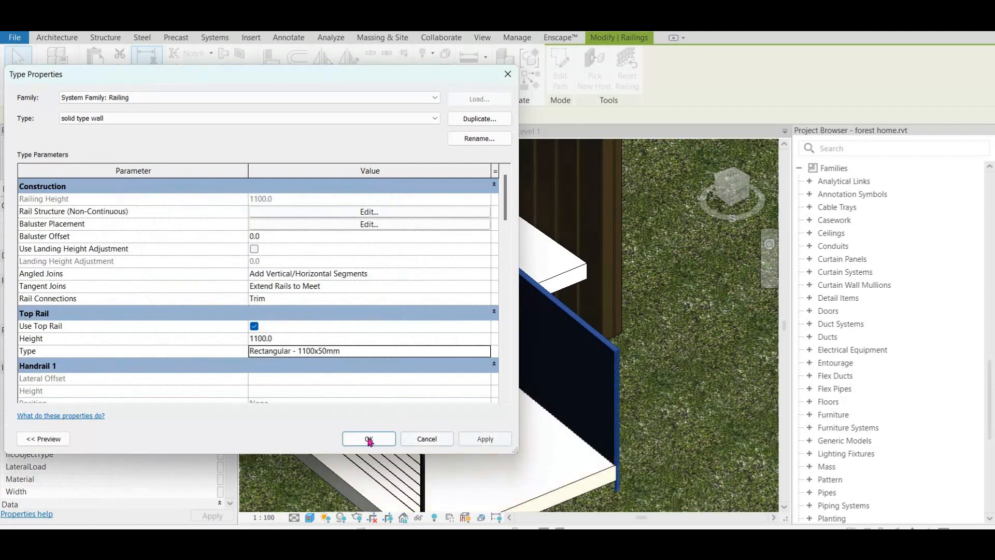
{"action": "left_click", "coordinate": [369, 439]}
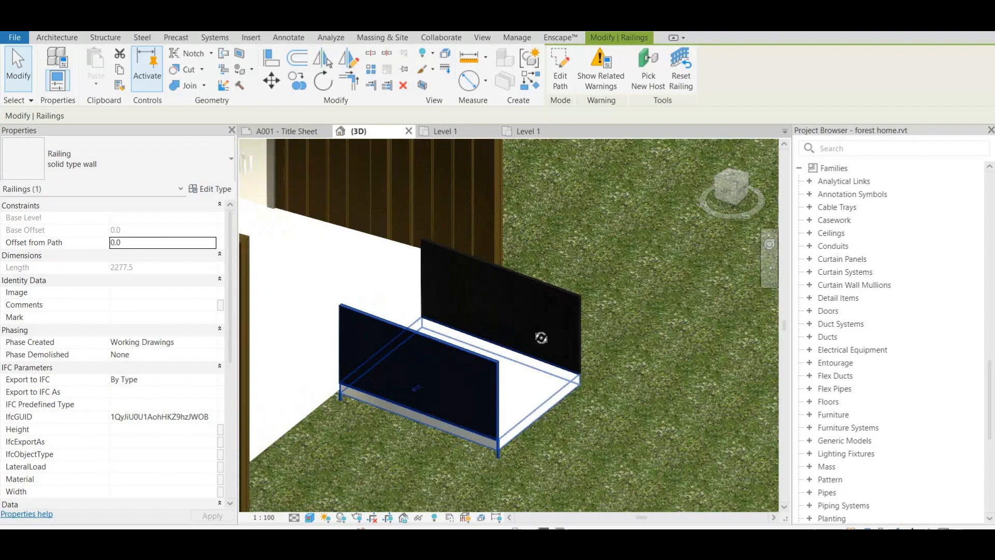
{"action": "left_click_drag", "start_coordinate": [541, 337], "coordinate": [328, 415]}
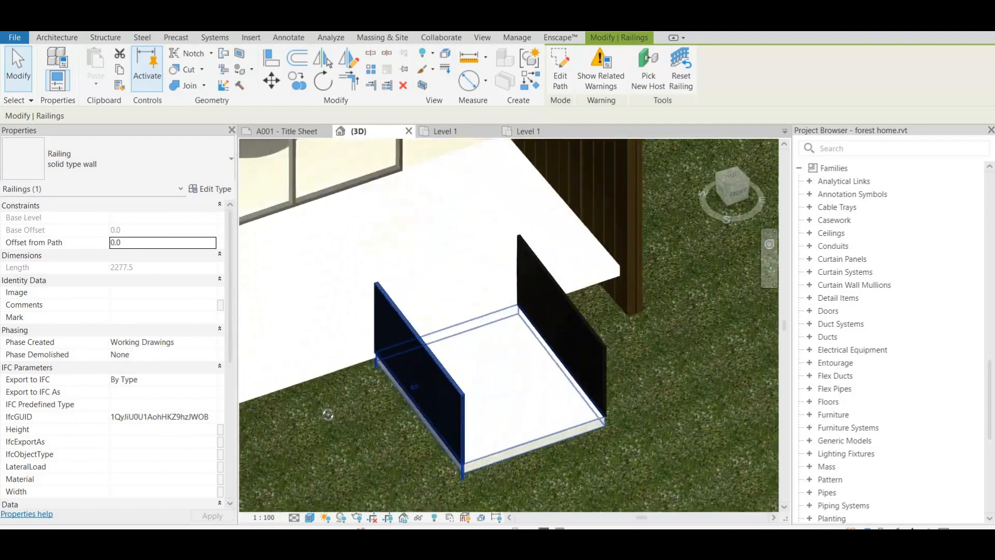